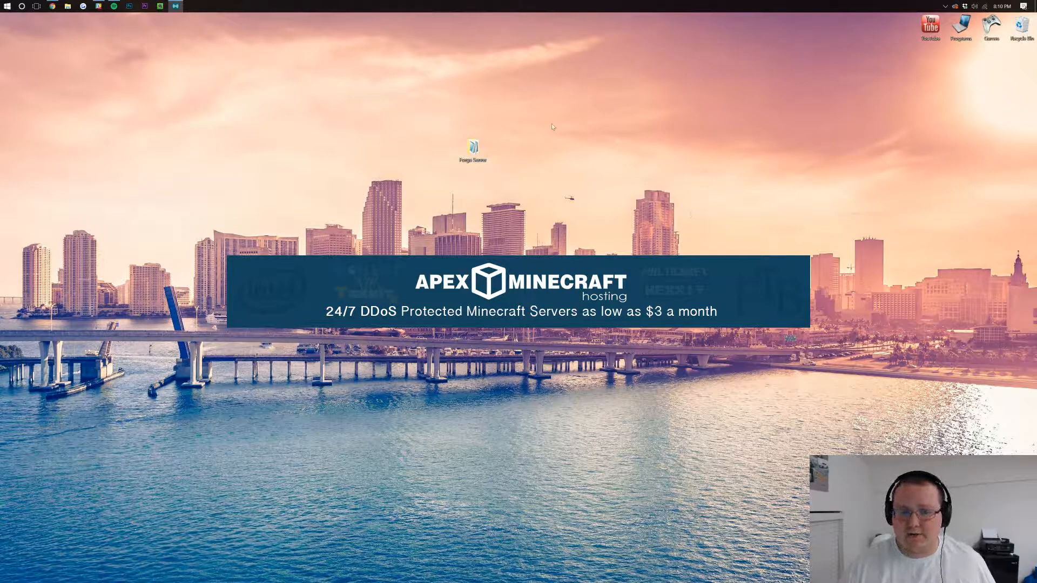
pyautogui.moveTo(425, 124)
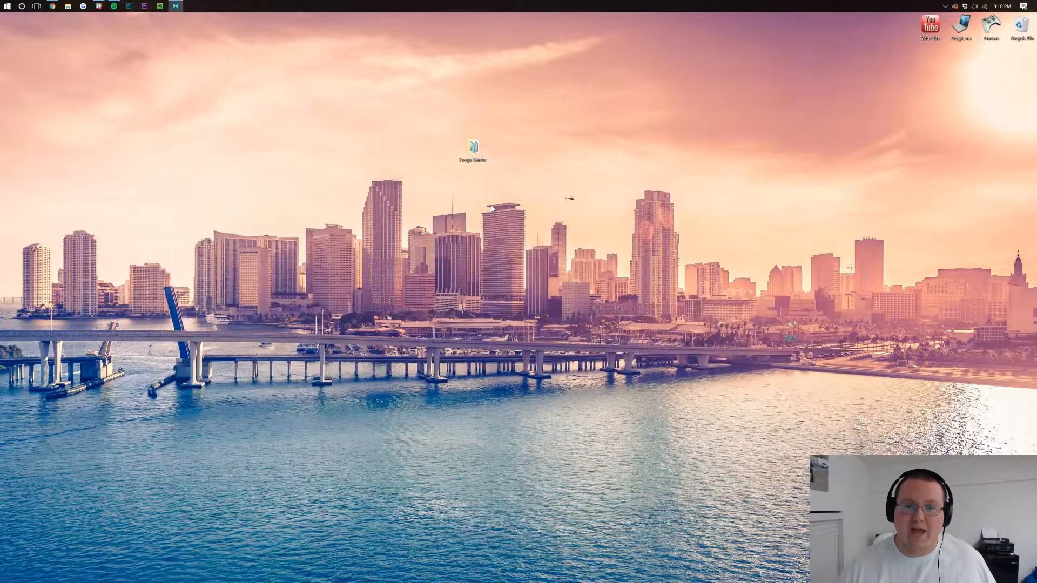
pyautogui.moveTo(355, 123)
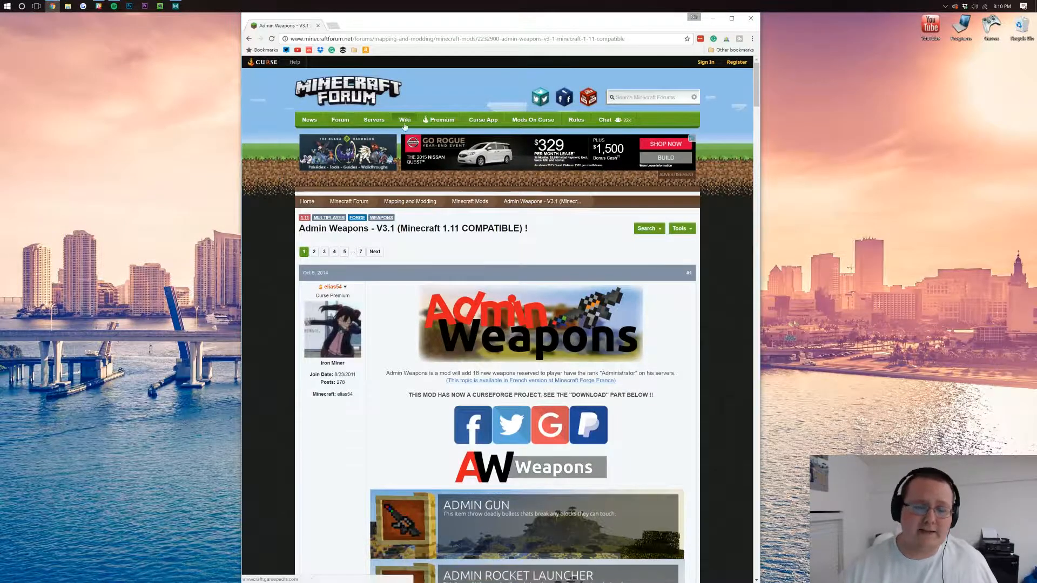
# Scroll to the post's Download section and follow the Minecraft 1.11 (V3.1) Adf.ly link
pyautogui.scroll(-3)
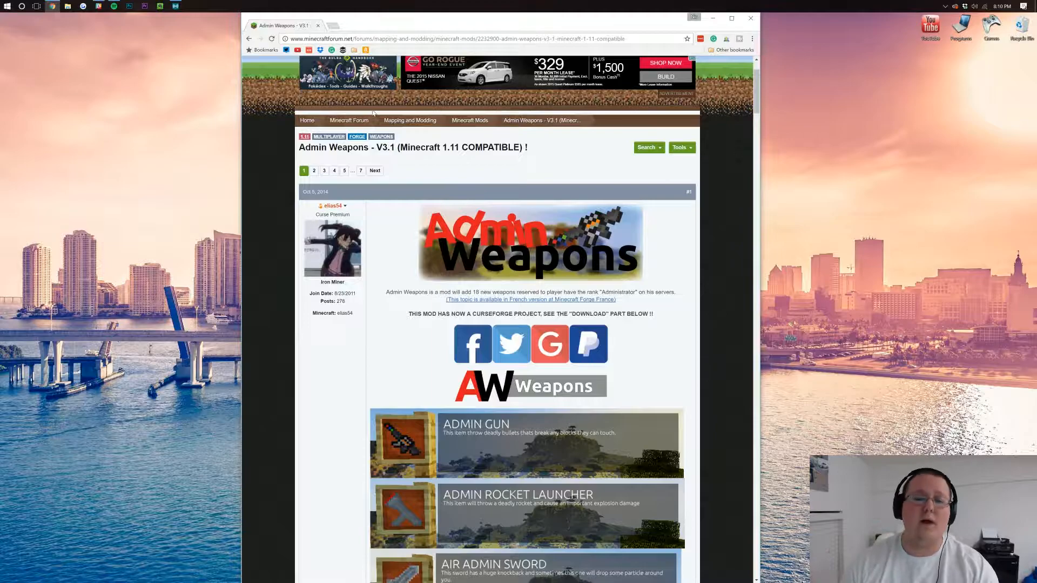
pyautogui.scroll(-3)
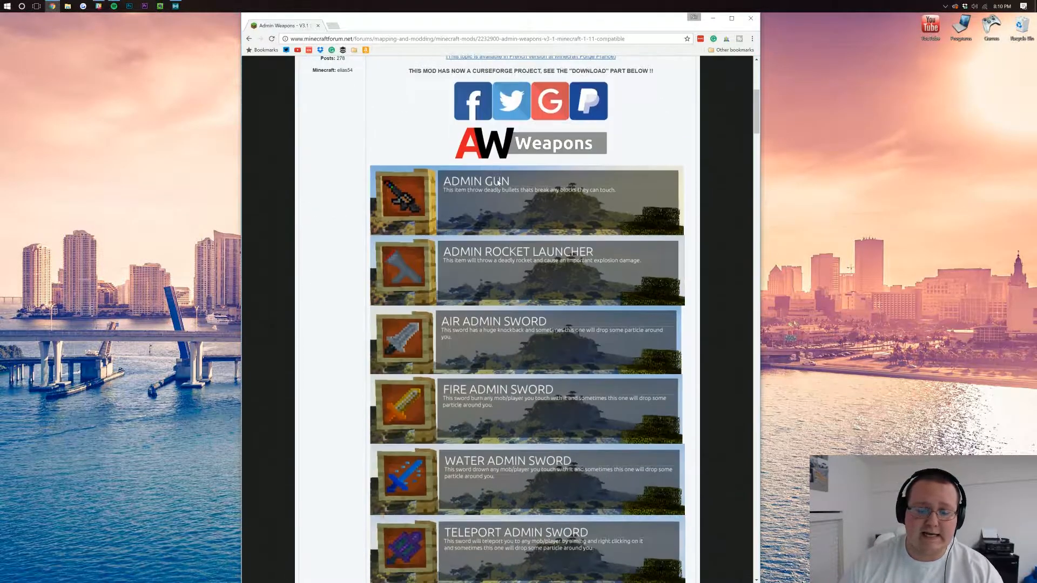
pyautogui.scroll(-3)
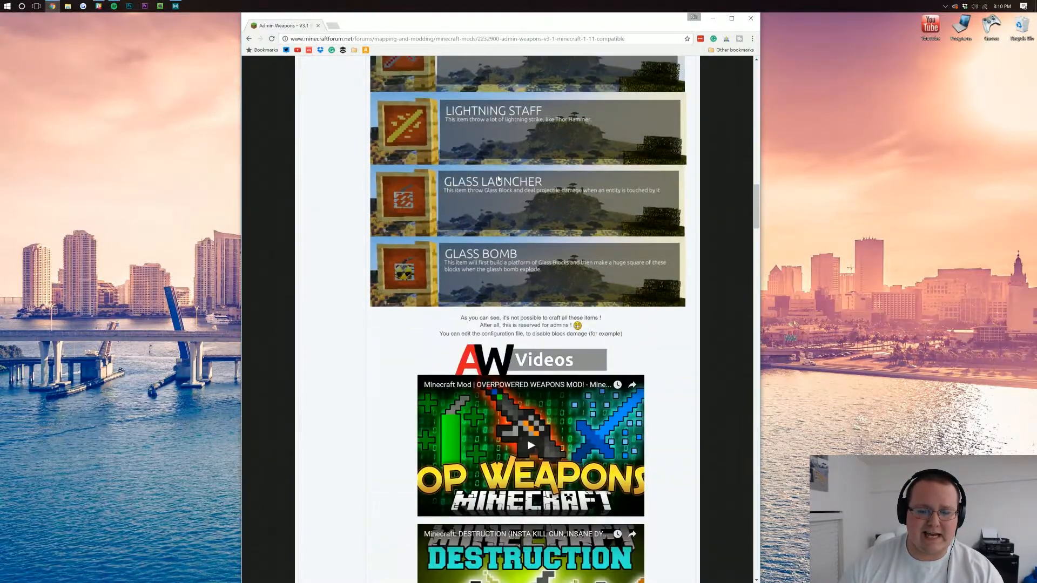
pyautogui.scroll(-3)
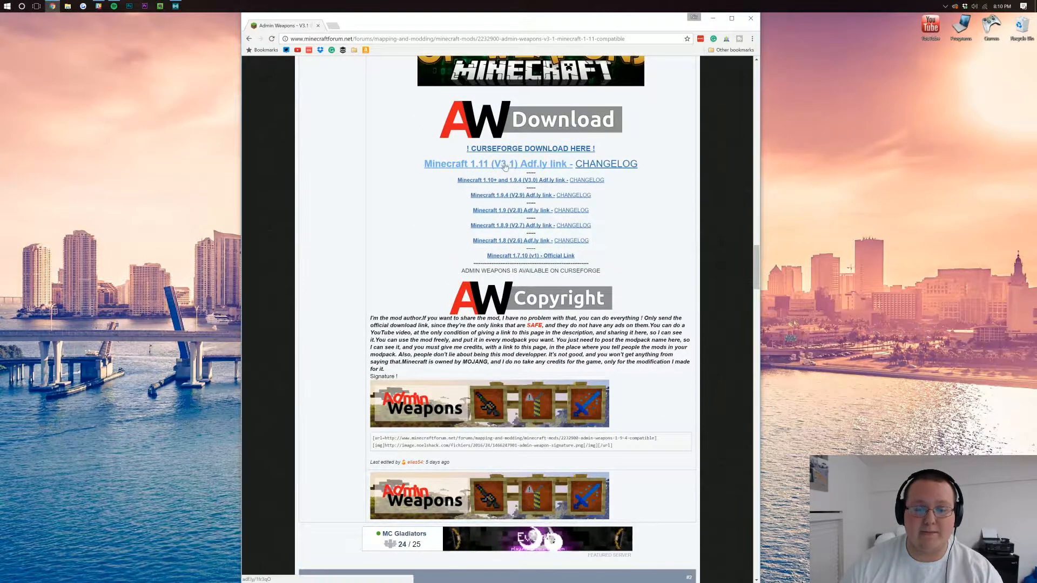
pyautogui.click(496, 163)
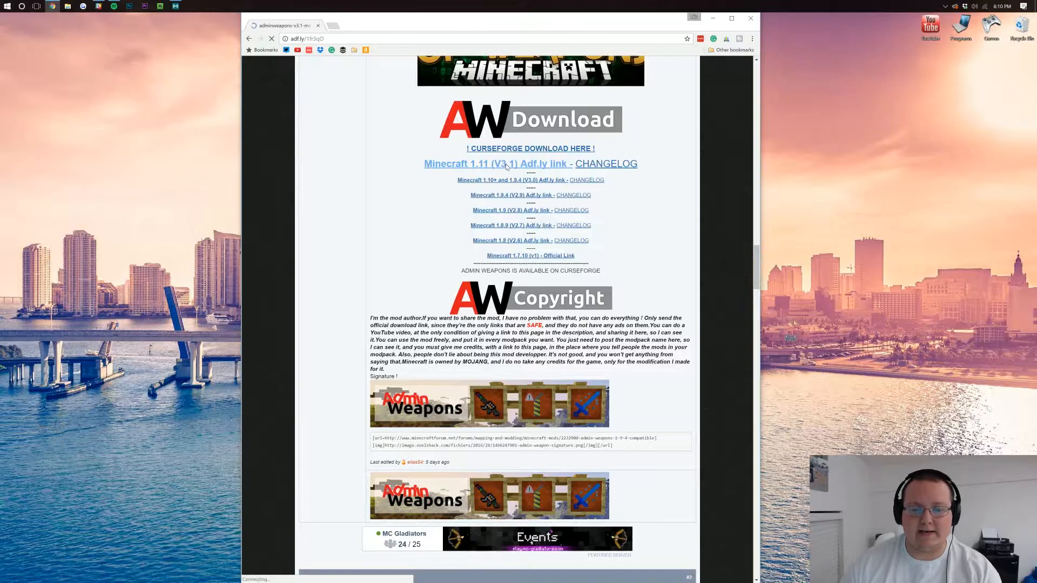
pyautogui.click(495, 163)
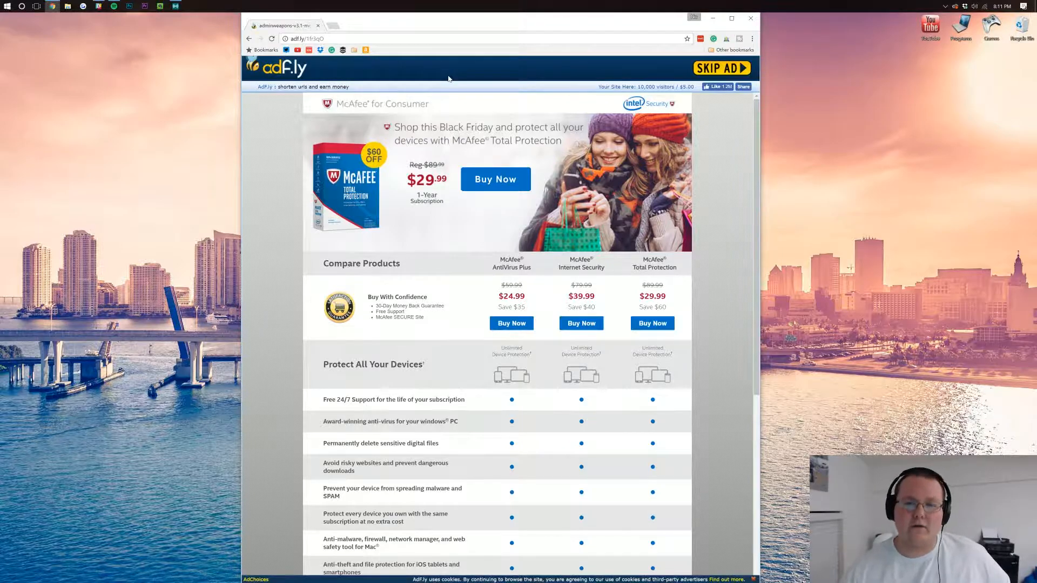
# Skip the Adf.ly ad, download adminweapons-v3.1-mc1.11.jar from MediaFire, and dismiss the updater pop-up
pyautogui.click(720, 67)
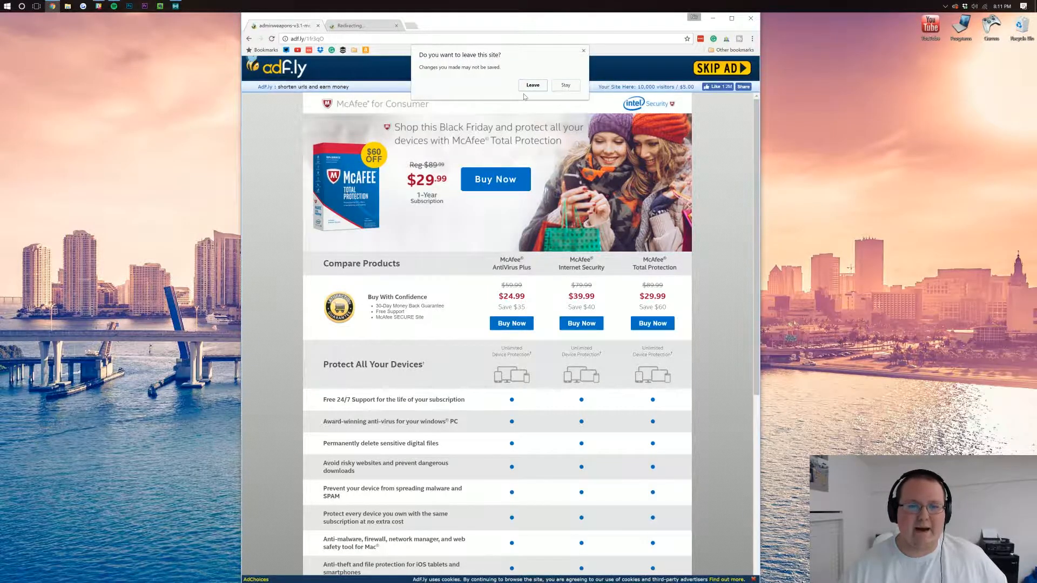
pyautogui.click(565, 84)
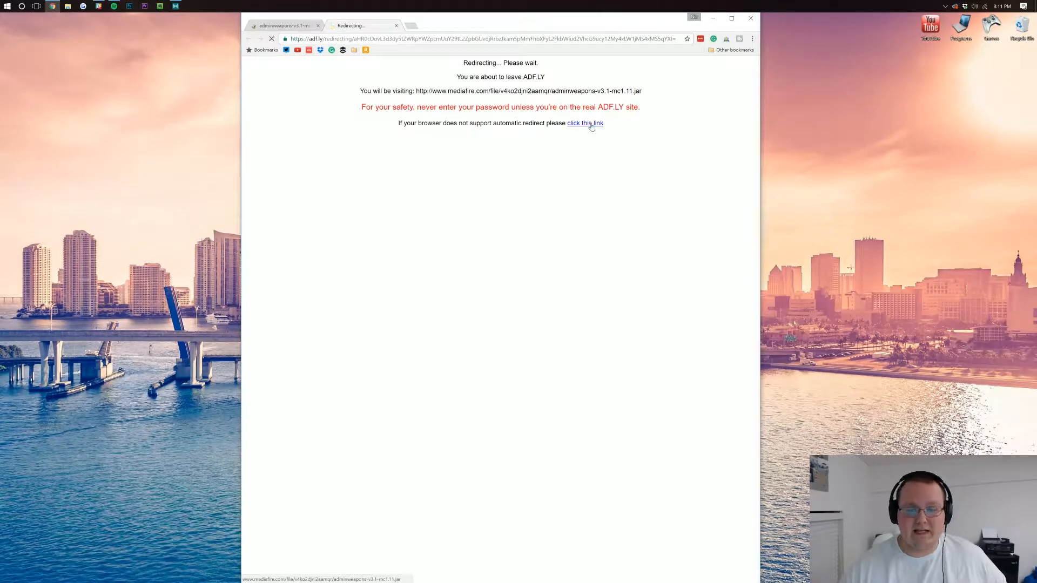
pyautogui.click(584, 123)
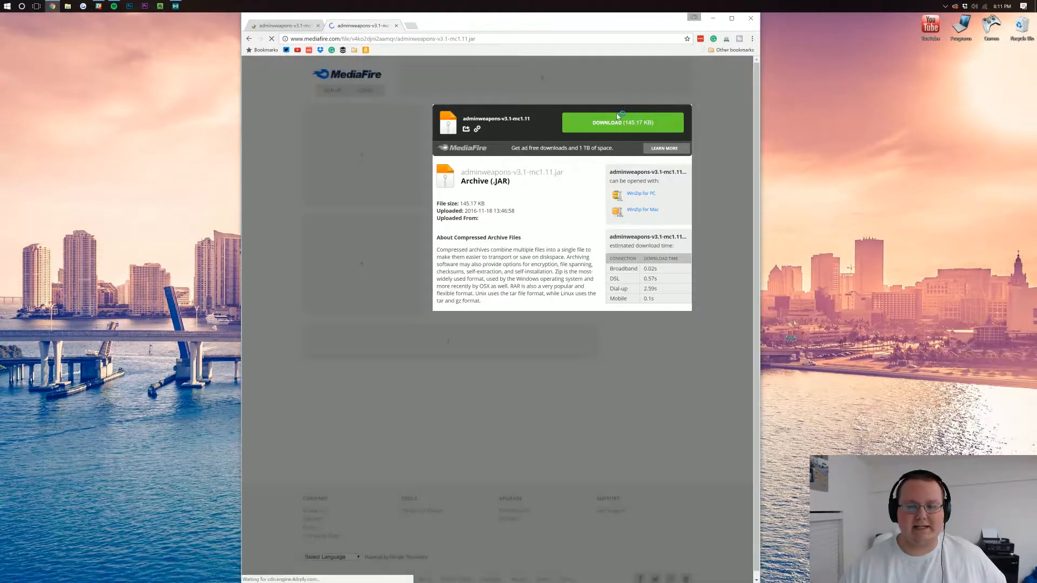
pyautogui.click(622, 123)
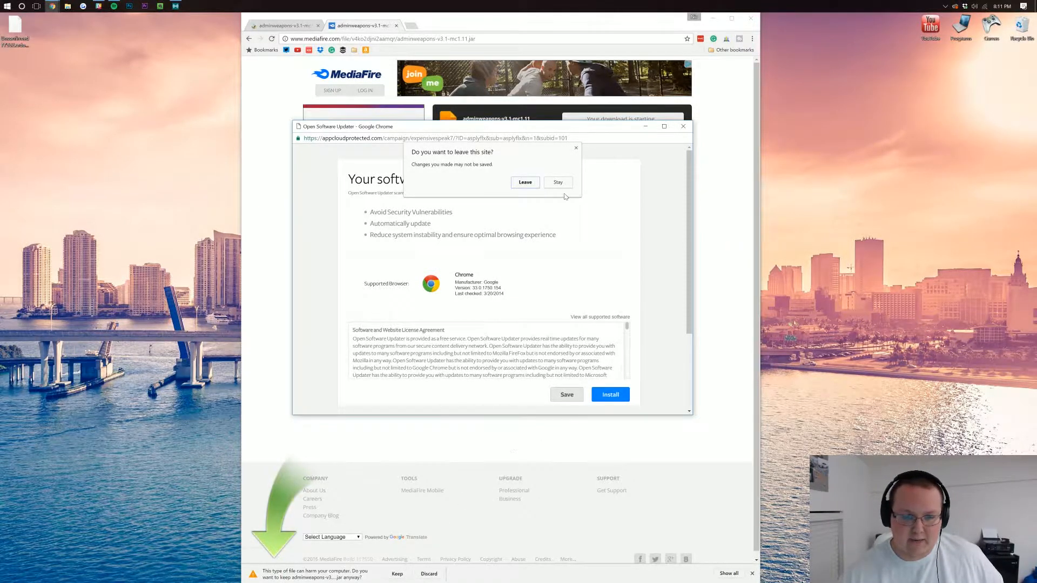
pyautogui.click(525, 182)
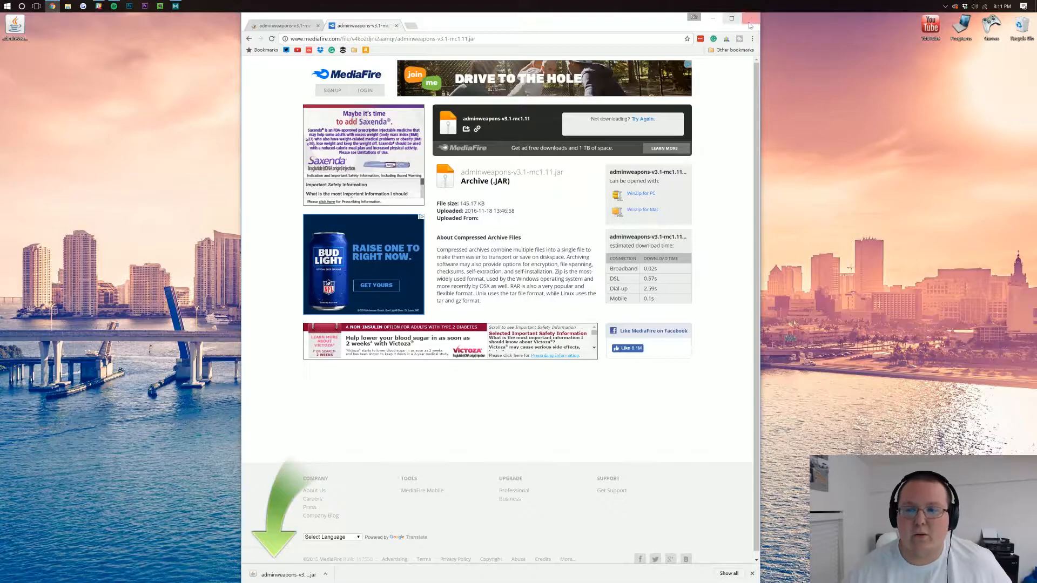
# Close Chrome, place the Admin Weapons jar beside Forge Server, and open that folder
pyautogui.click(750, 18)
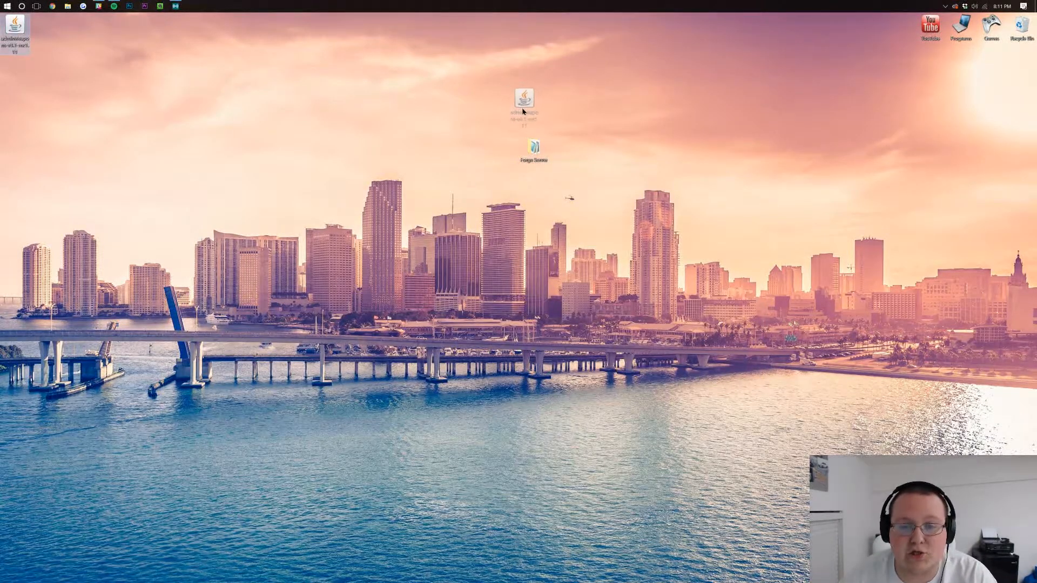
pyautogui.rightClick(534, 105)
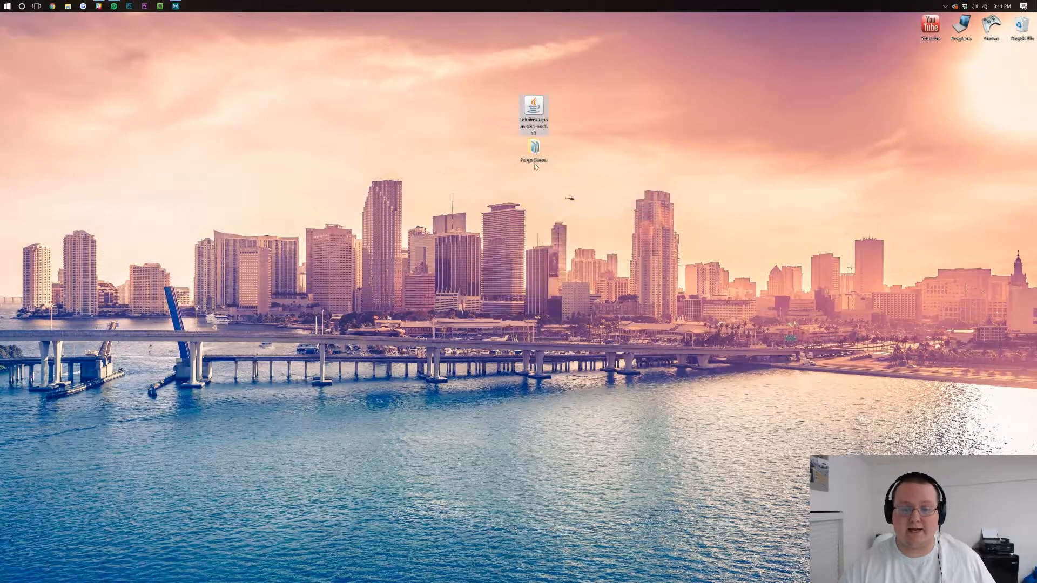
pyautogui.doubleClick(534, 149)
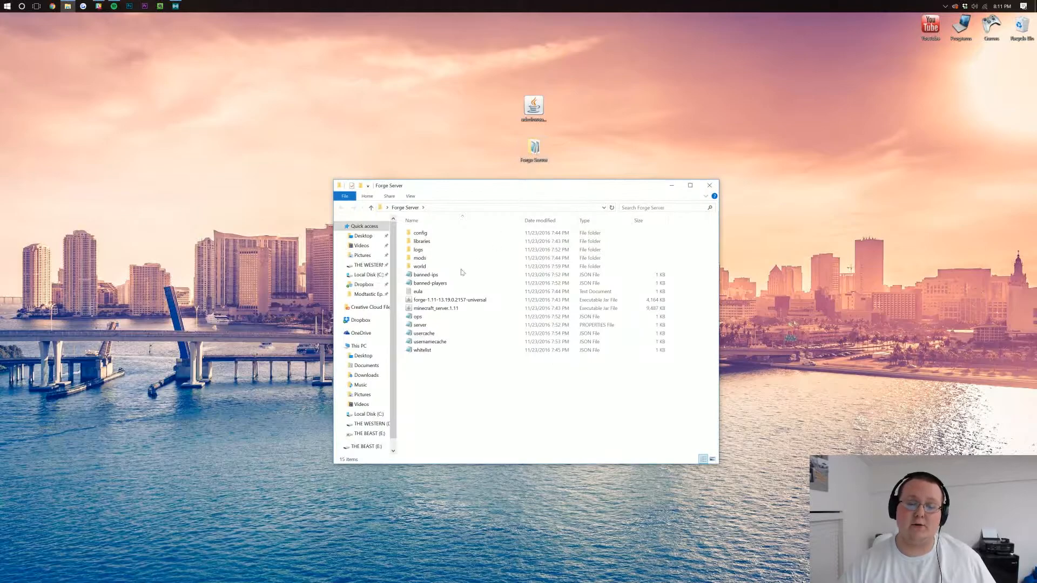
pyautogui.click(419, 266)
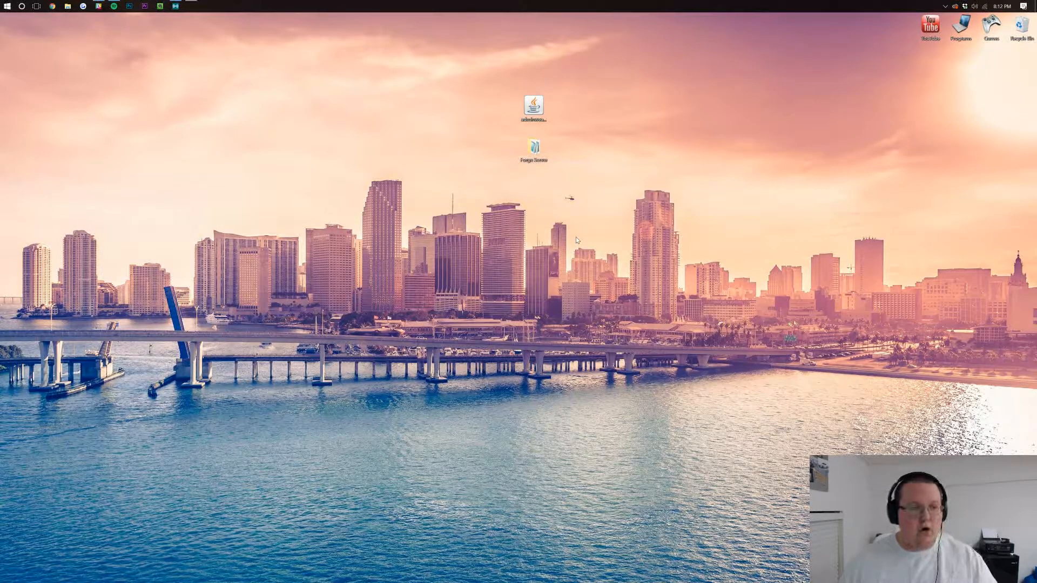
# Navigate via %appdata% to Roaming\.minecraft and open its mods folder
pyautogui.write('%appdata%')
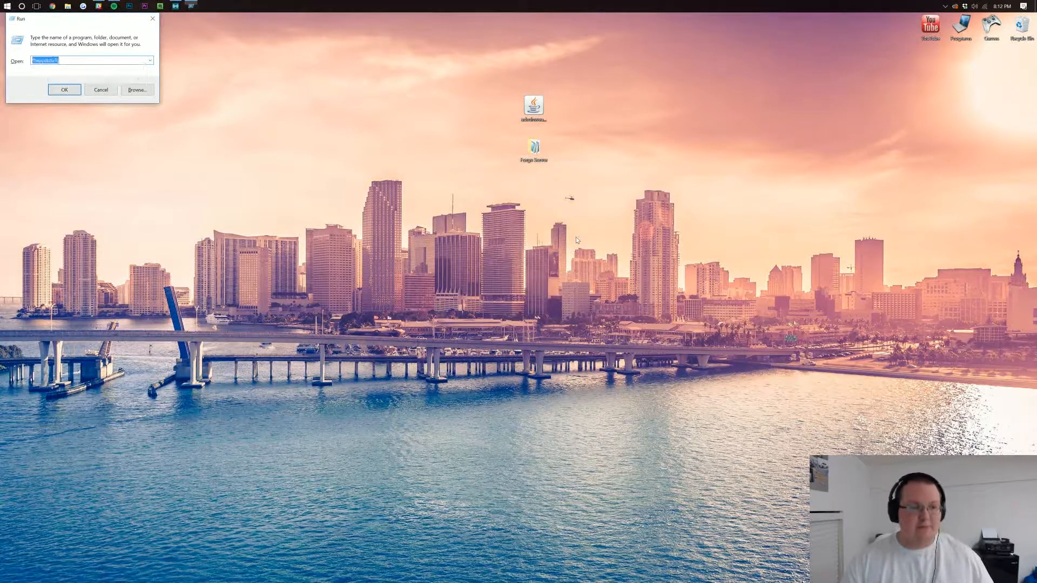
pyautogui.click(64, 89)
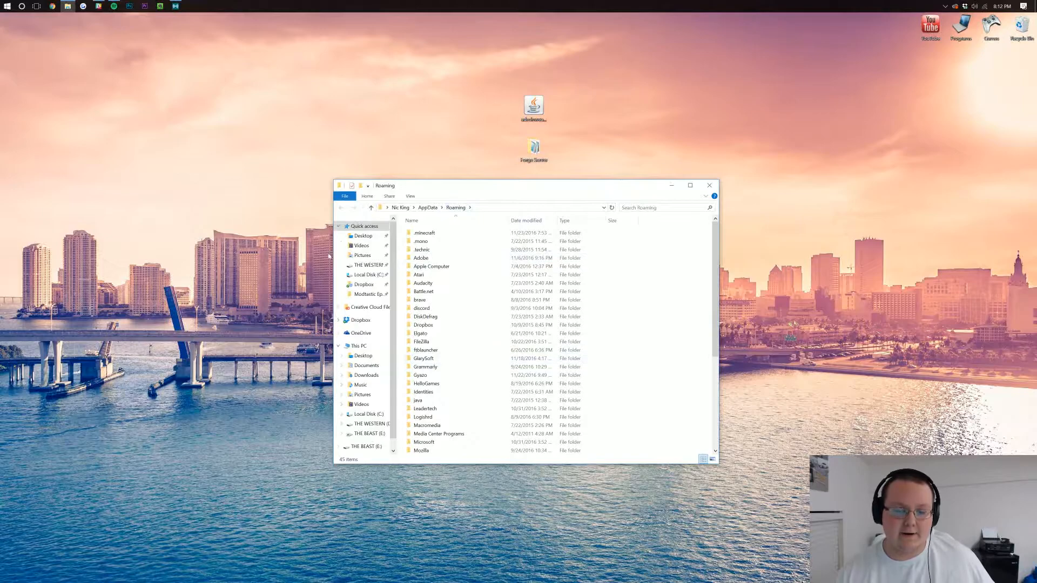
pyautogui.click(424, 232)
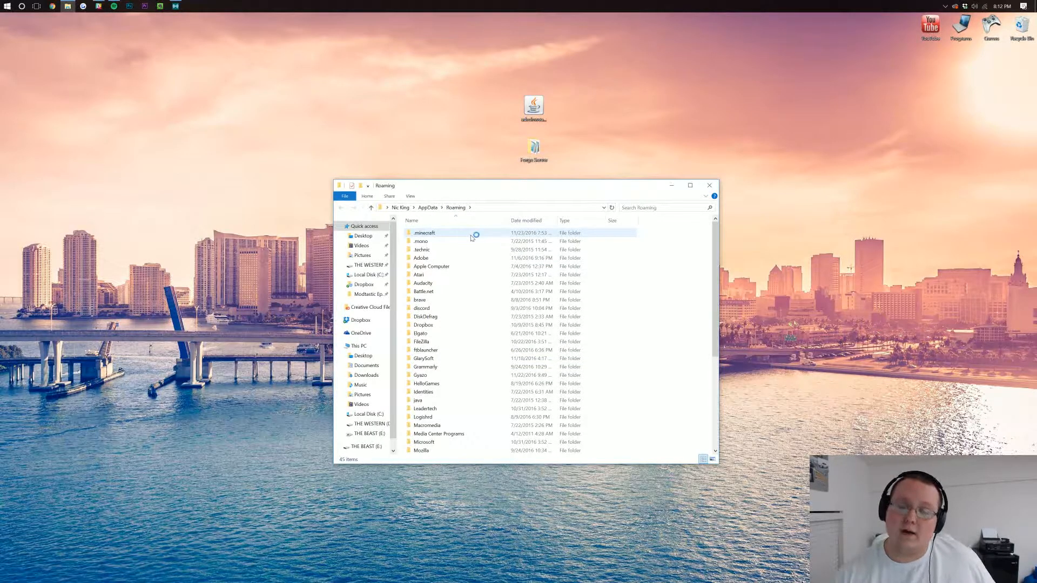
pyautogui.doubleClick(424, 232)
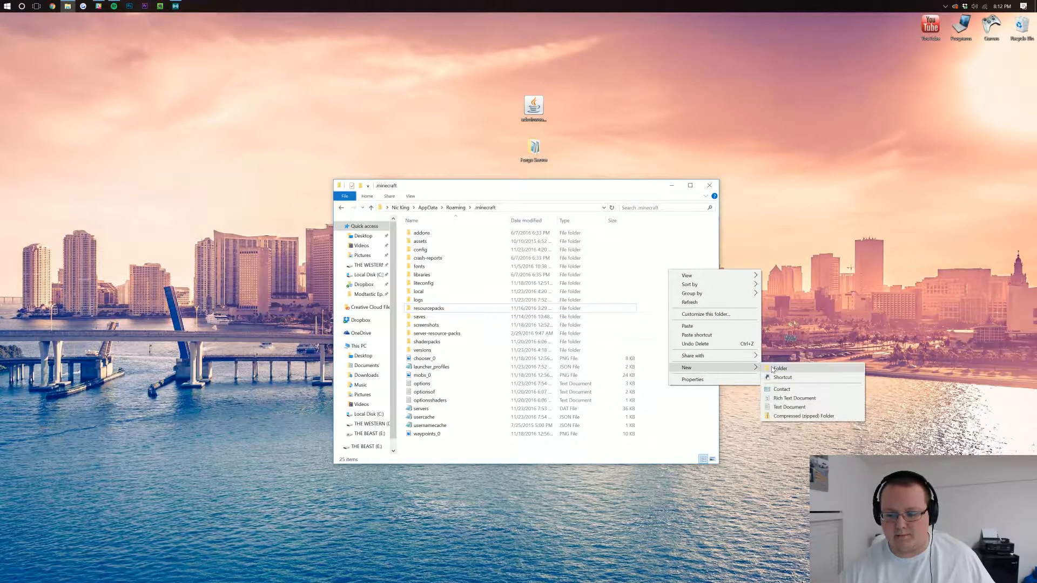
pyautogui.click(779, 368)
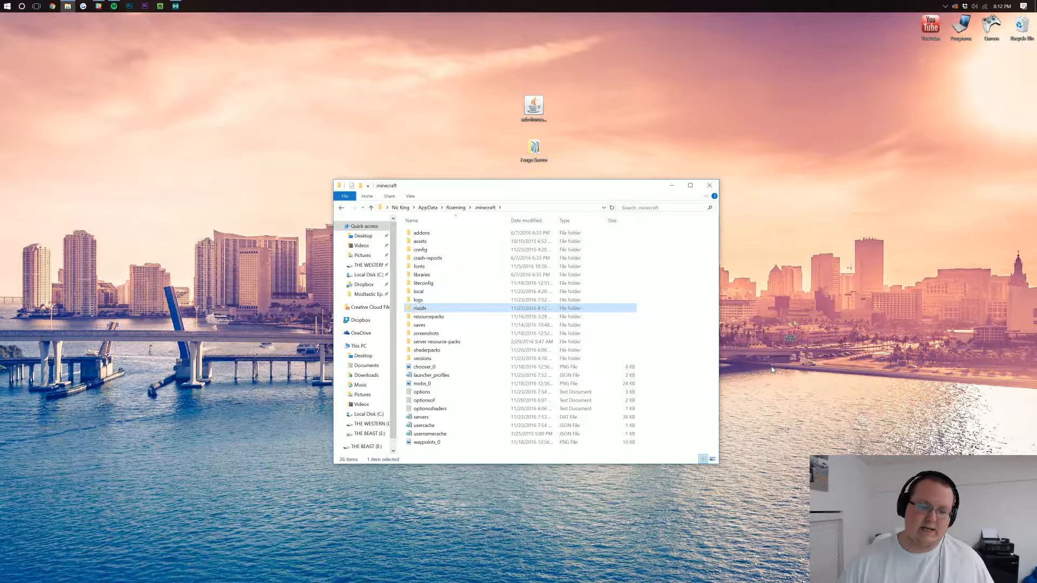
pyautogui.doubleClick(420, 308)
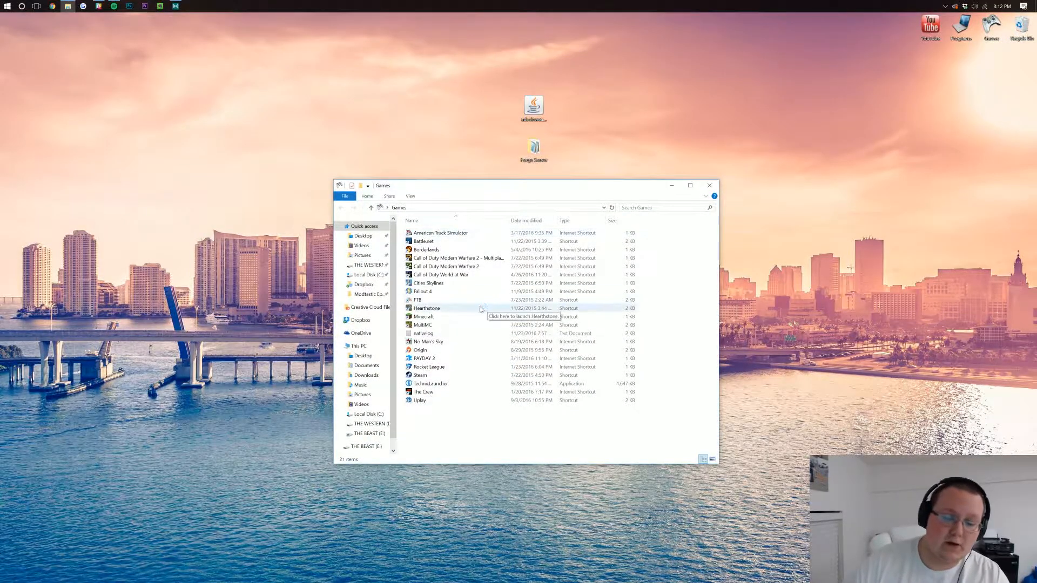
# Start the Minecraft launcher, play the Forge profile, and start the Forge server jar
pyautogui.click(423, 316)
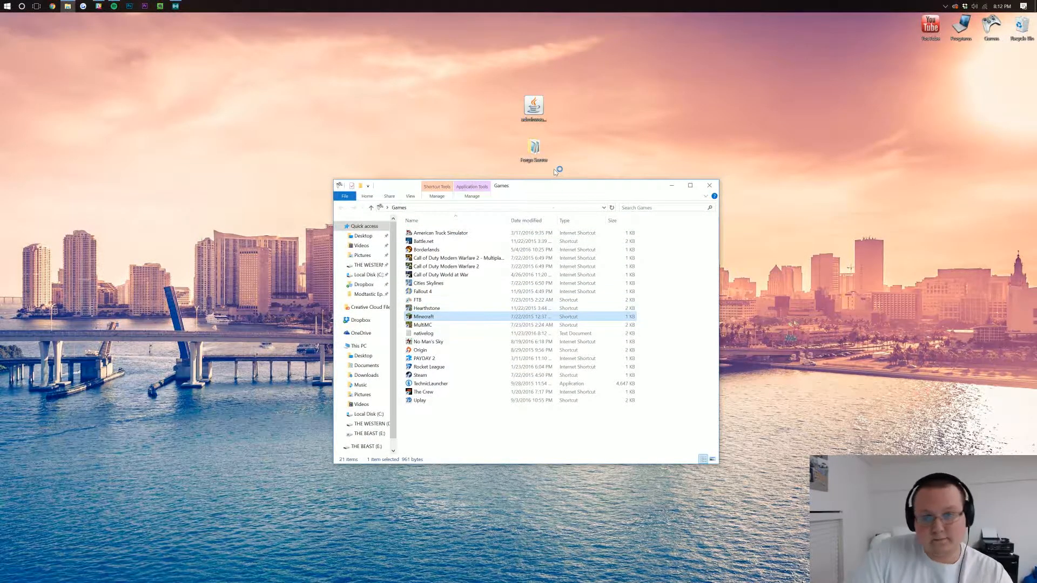
pyautogui.doubleClick(424, 316)
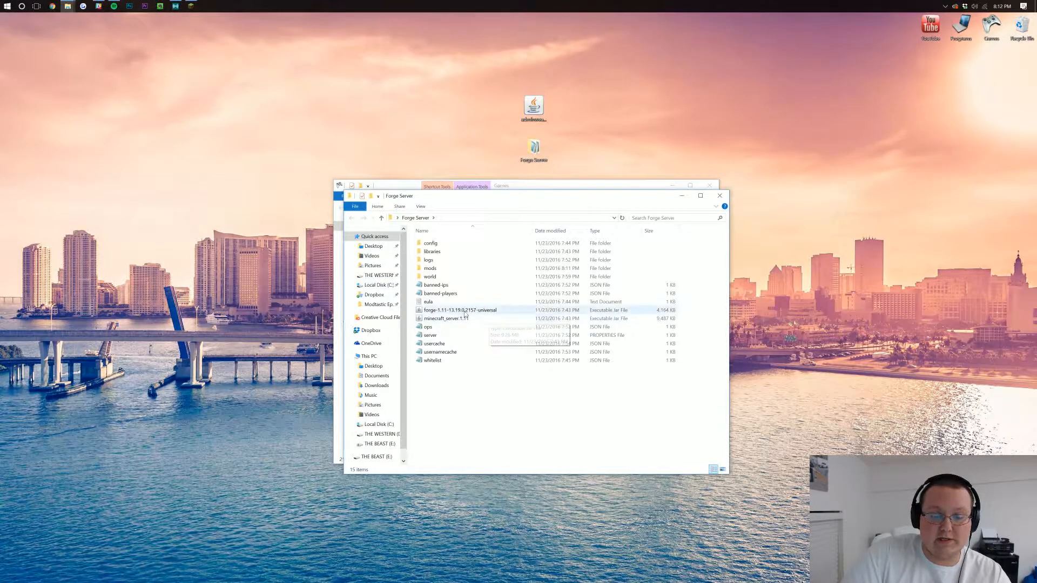
pyautogui.click(459, 310)
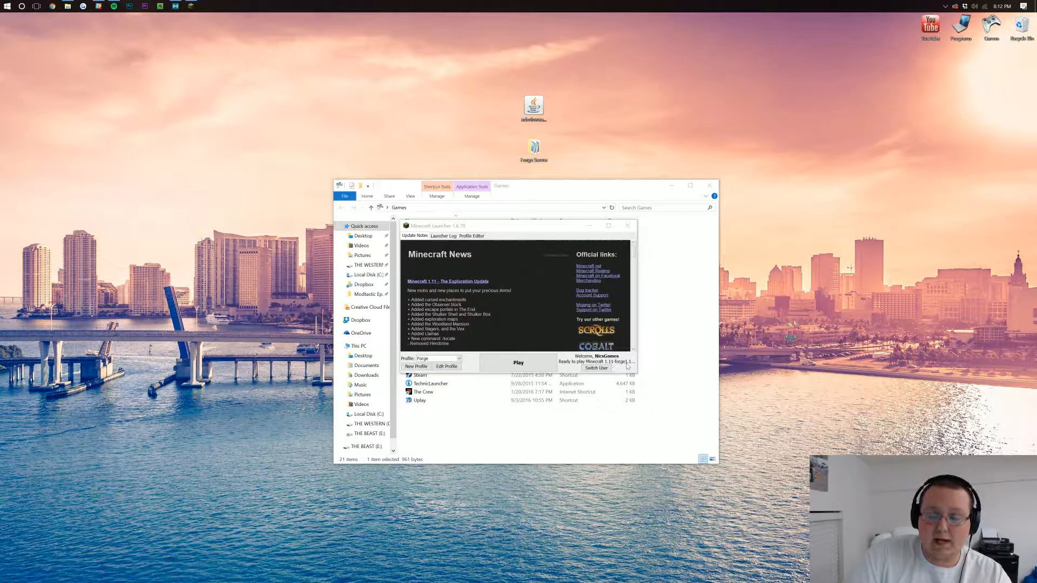
pyautogui.click(518, 362)
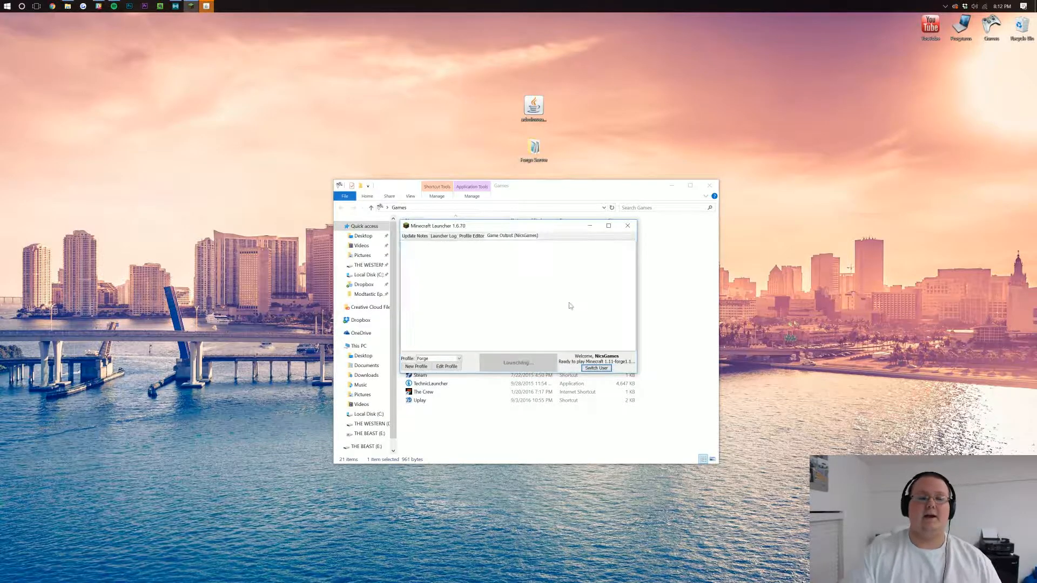
pyautogui.click(626, 226)
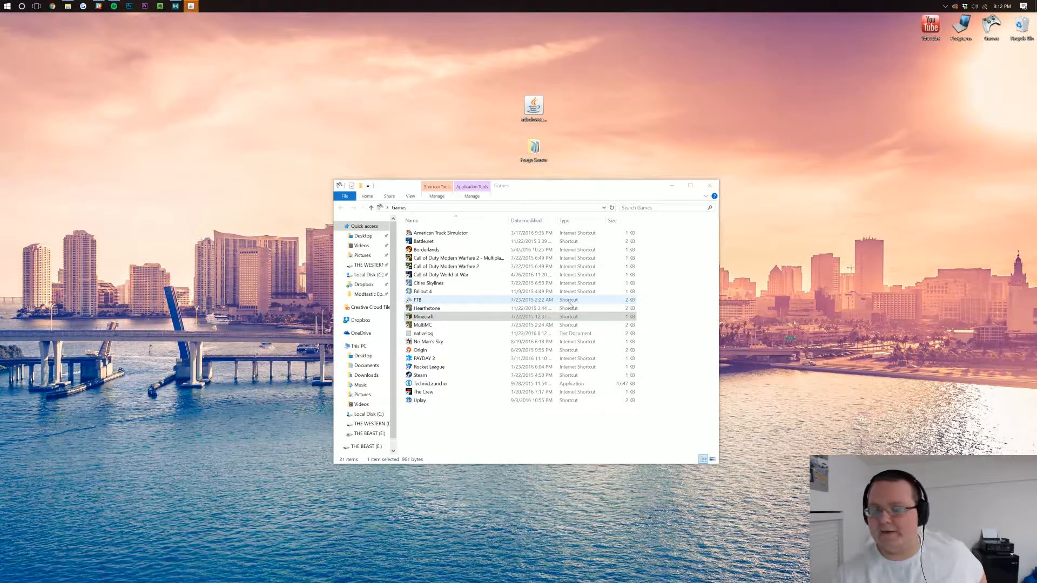
pyautogui.click(424, 315)
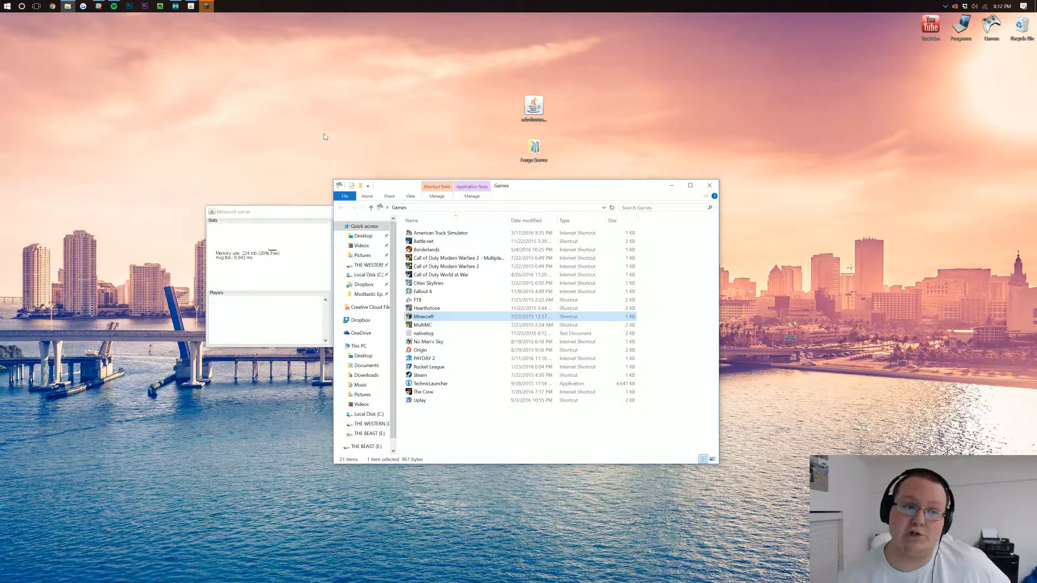
pyautogui.doubleClick(424, 317)
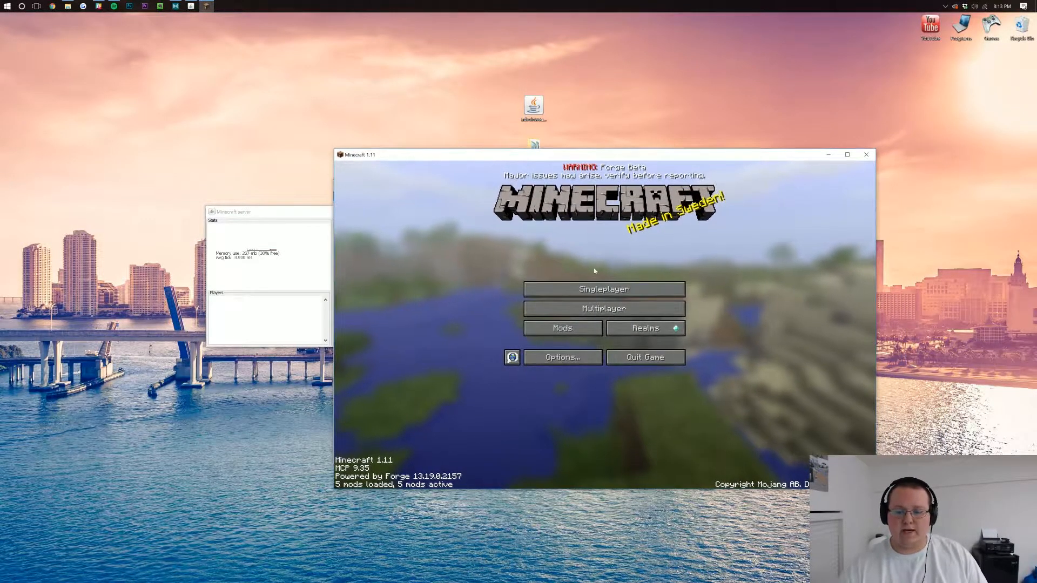
# Confirm Admin Weapons in the Mods list, then Direct Connect to 192.168.0.102
pyautogui.click(562, 327)
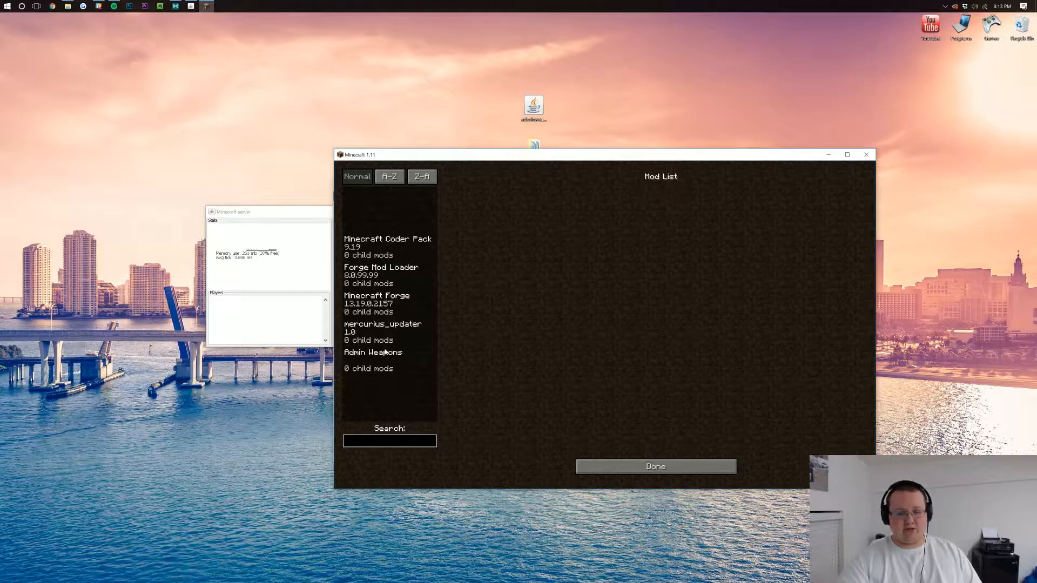
pyautogui.click(372, 351)
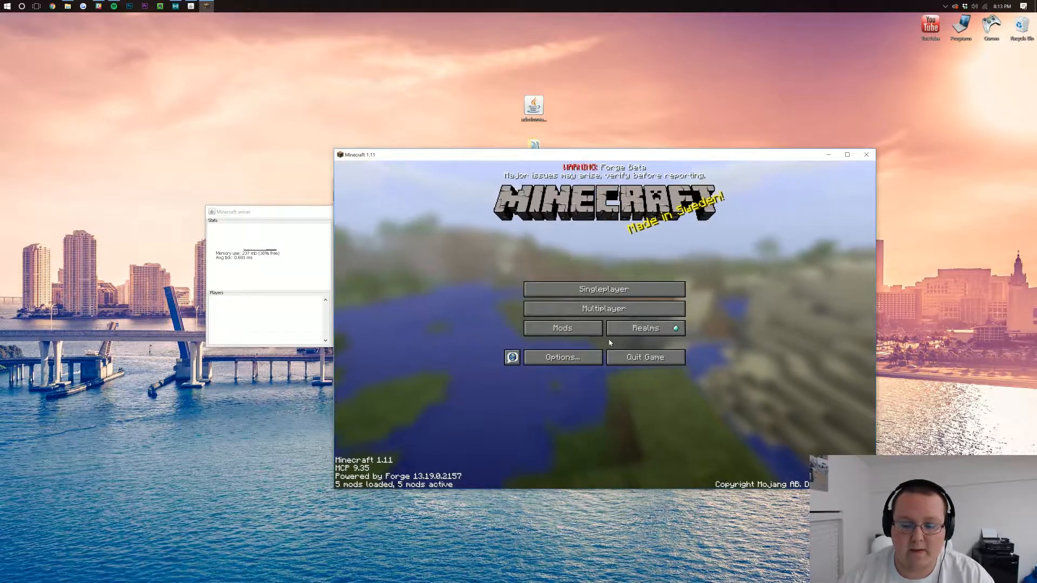
pyautogui.click(603, 309)
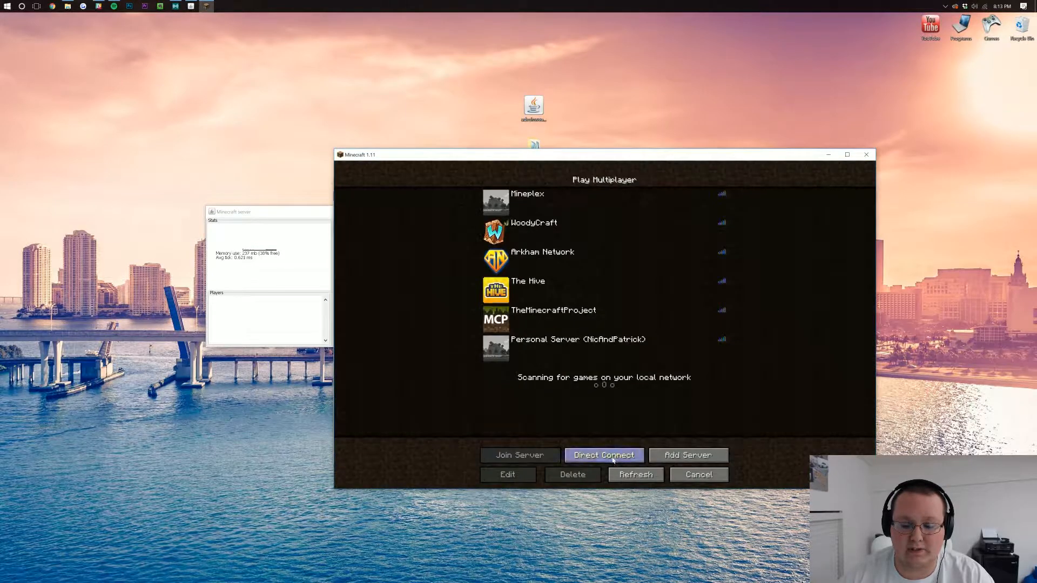
pyautogui.click(602, 455)
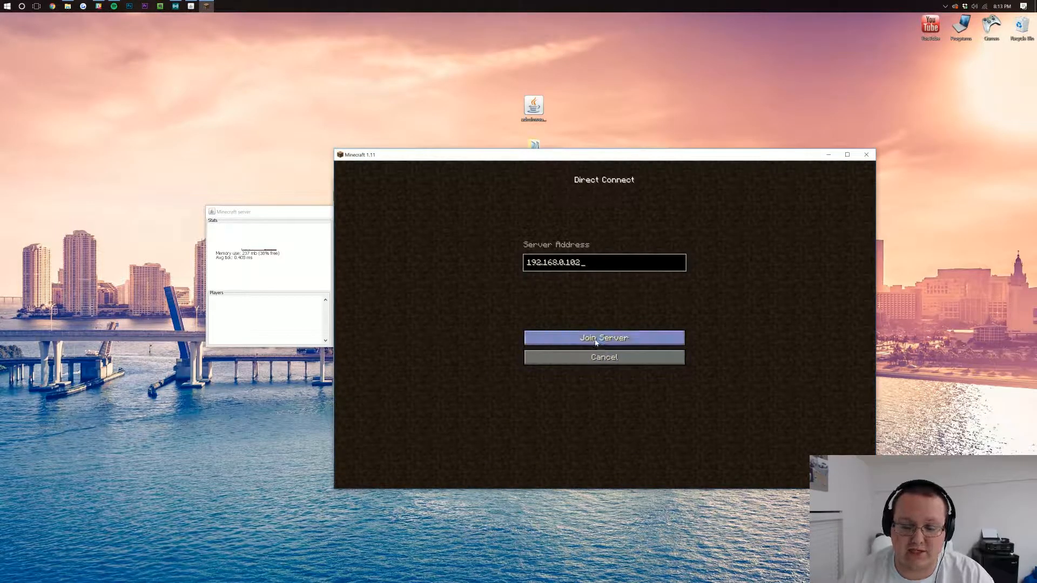
pyautogui.click(603, 337)
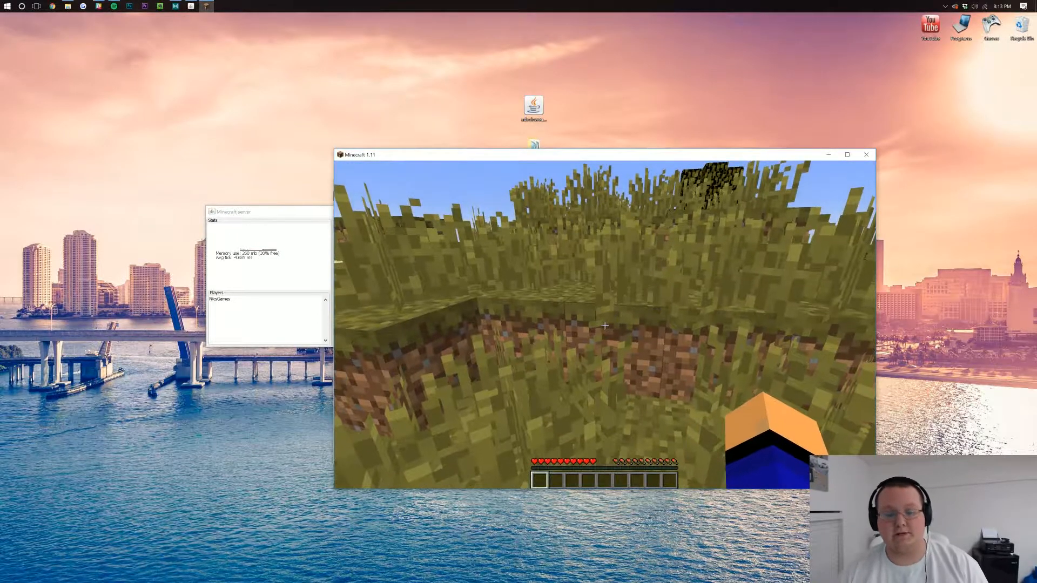
# Run 'op nics' in the server console and start typing the gamemode command
pyautogui.press('e')
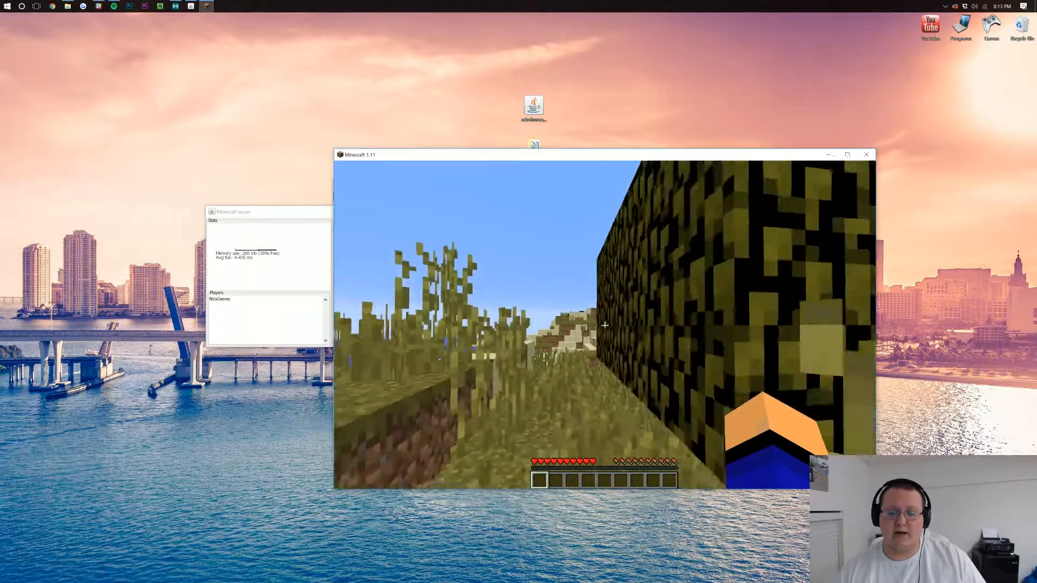
pyautogui.press('e')
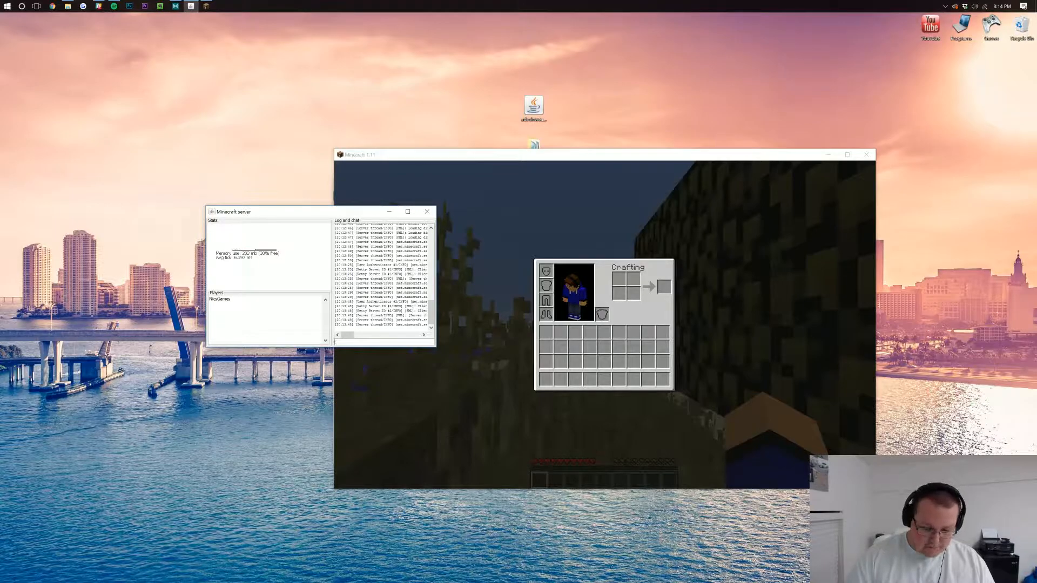
pyautogui.write('op nics')
pyautogui.write('/')
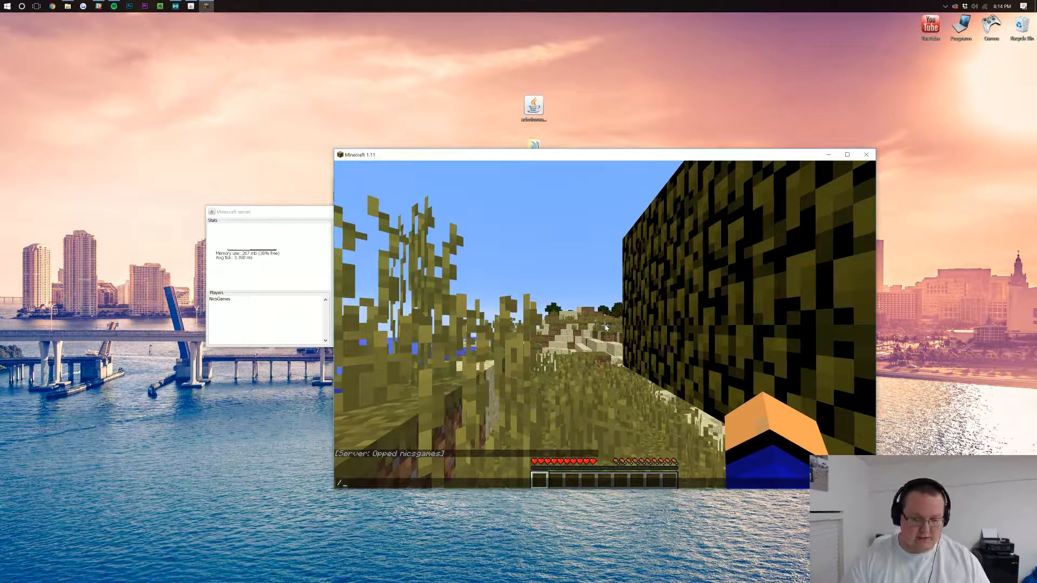
pyautogui.write('gamemode')
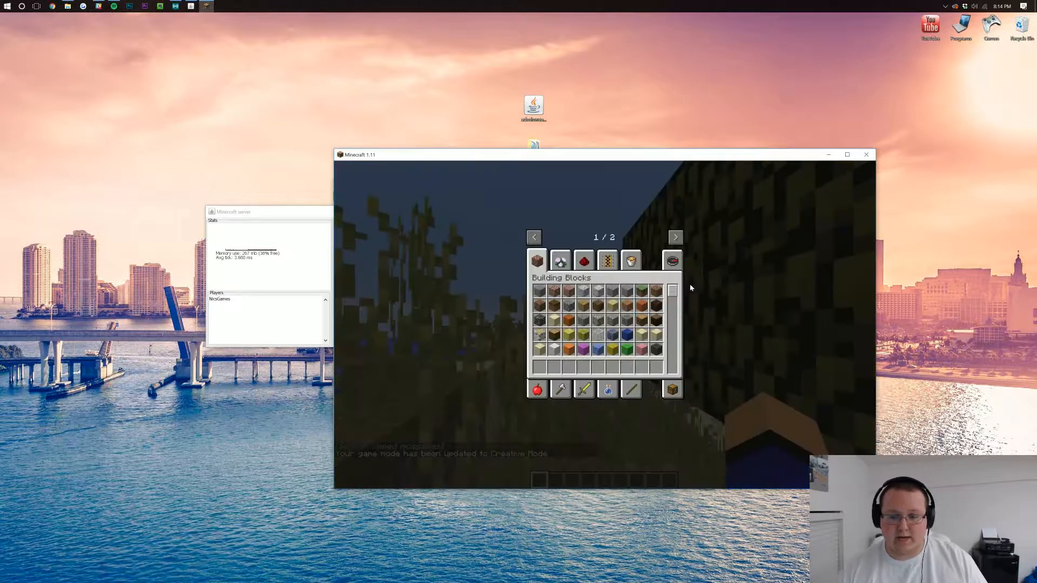
# Browse the creative inventory categories for an Admin Weapons gun
pyautogui.click(675, 237)
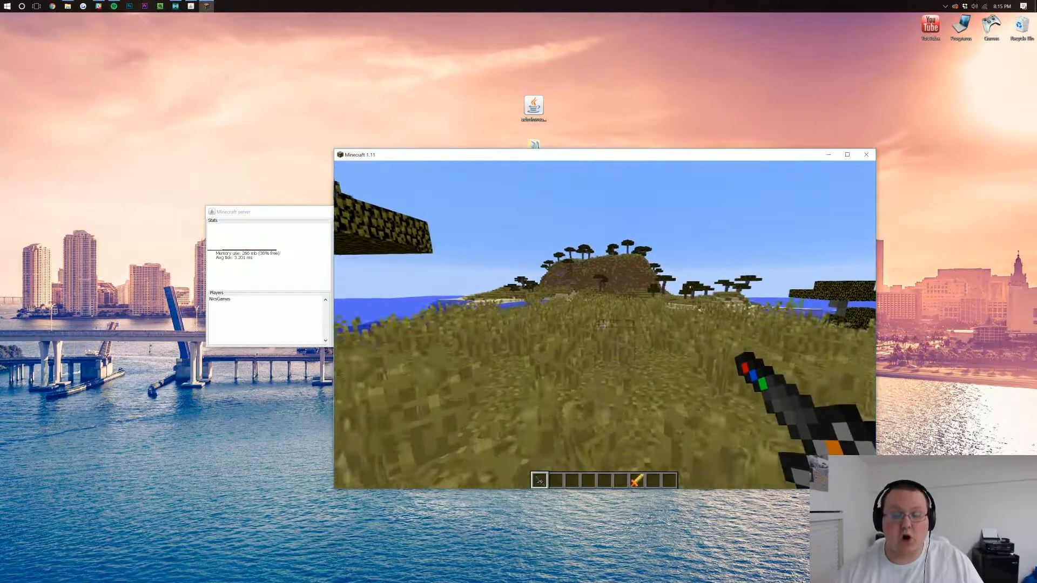
pyautogui.moveTo(603, 324)
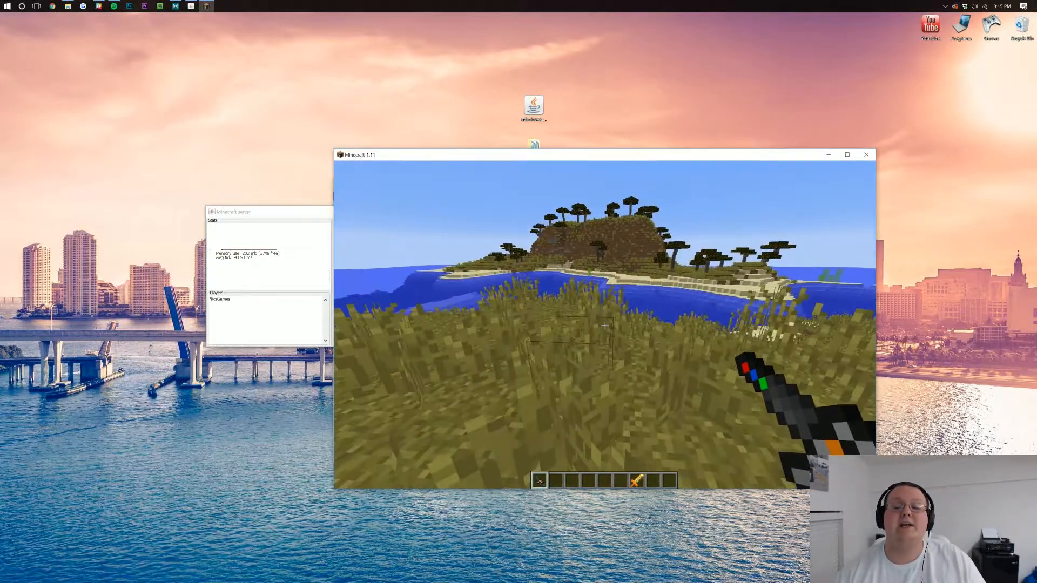
pyautogui.moveTo(603, 324)
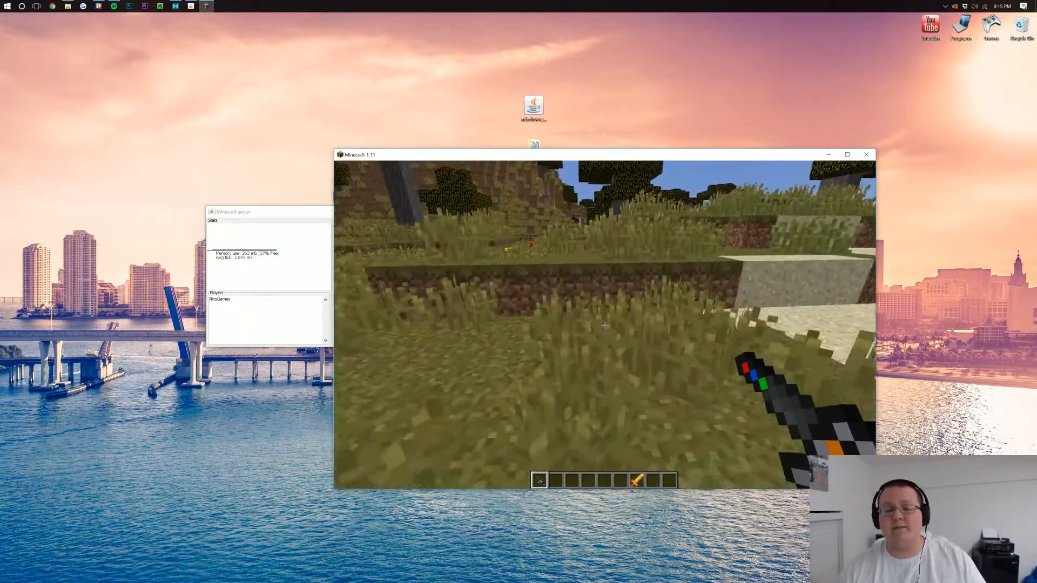
pyautogui.moveTo(604, 325)
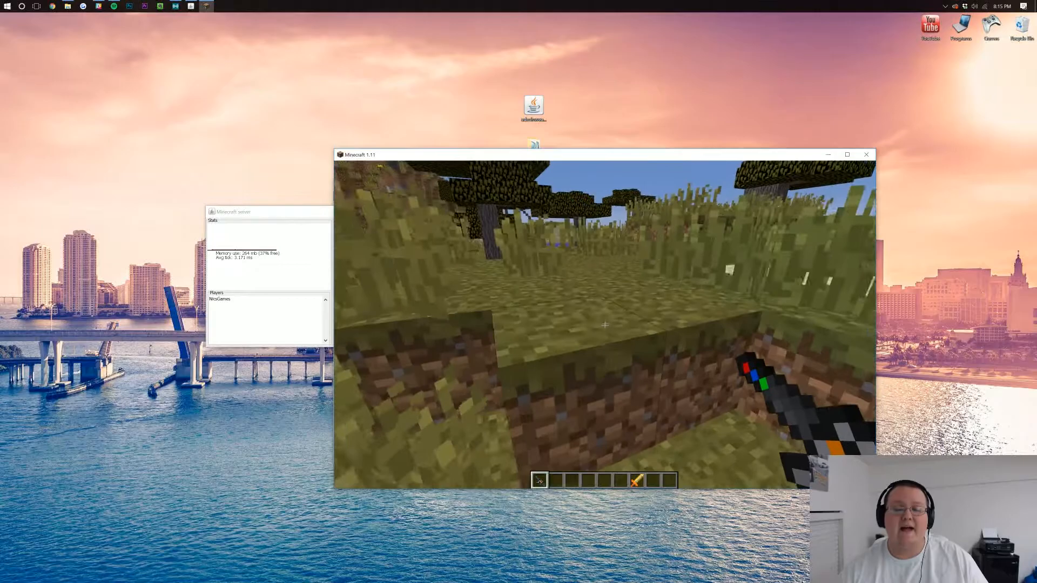